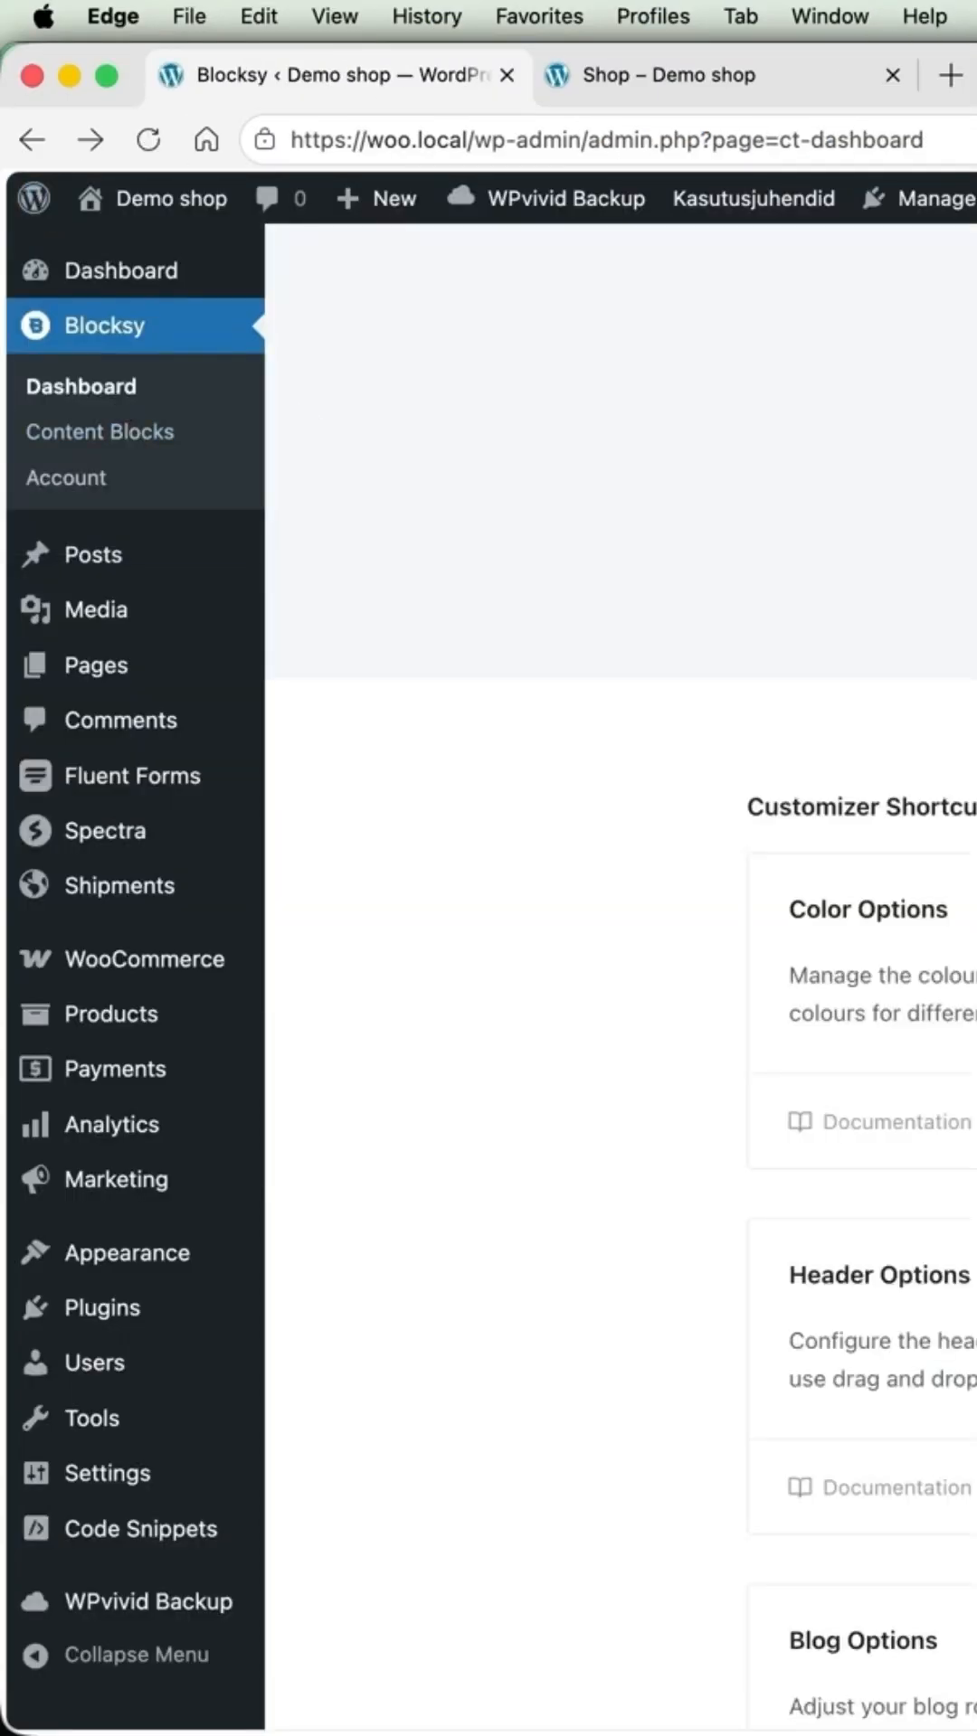
Enable the Suggested Products toggle within the Shop Extra extension's feature list
click(396, 640)
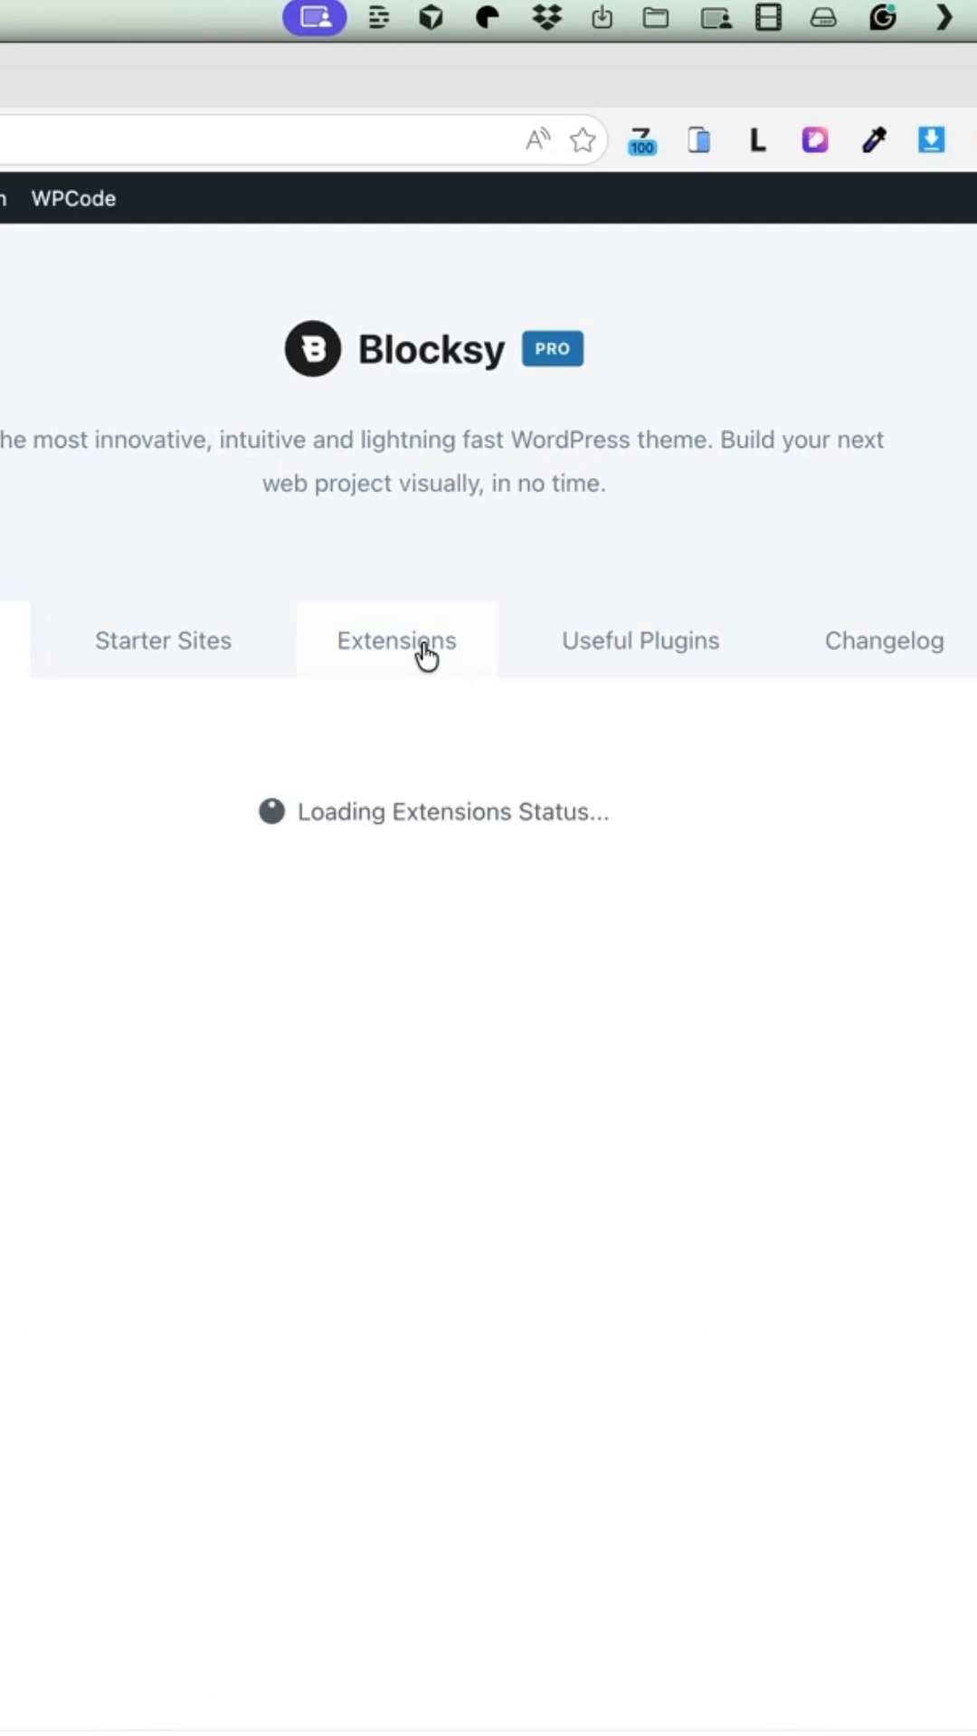
click(396, 640)
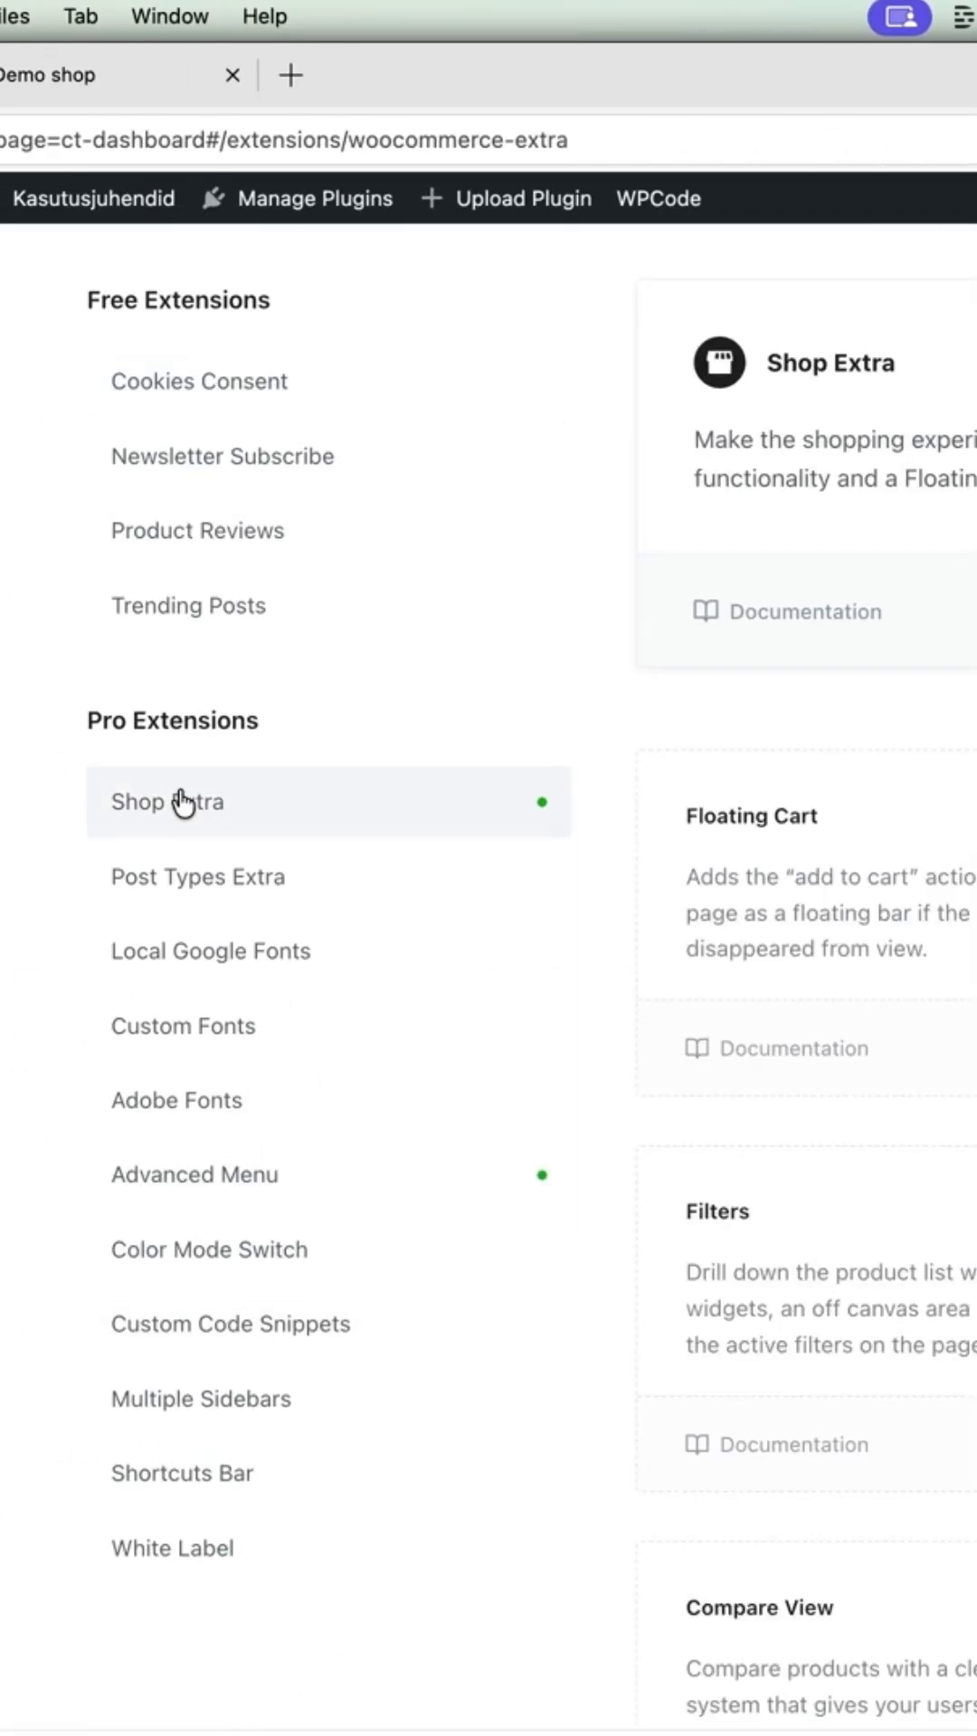
scroll(down, 3)
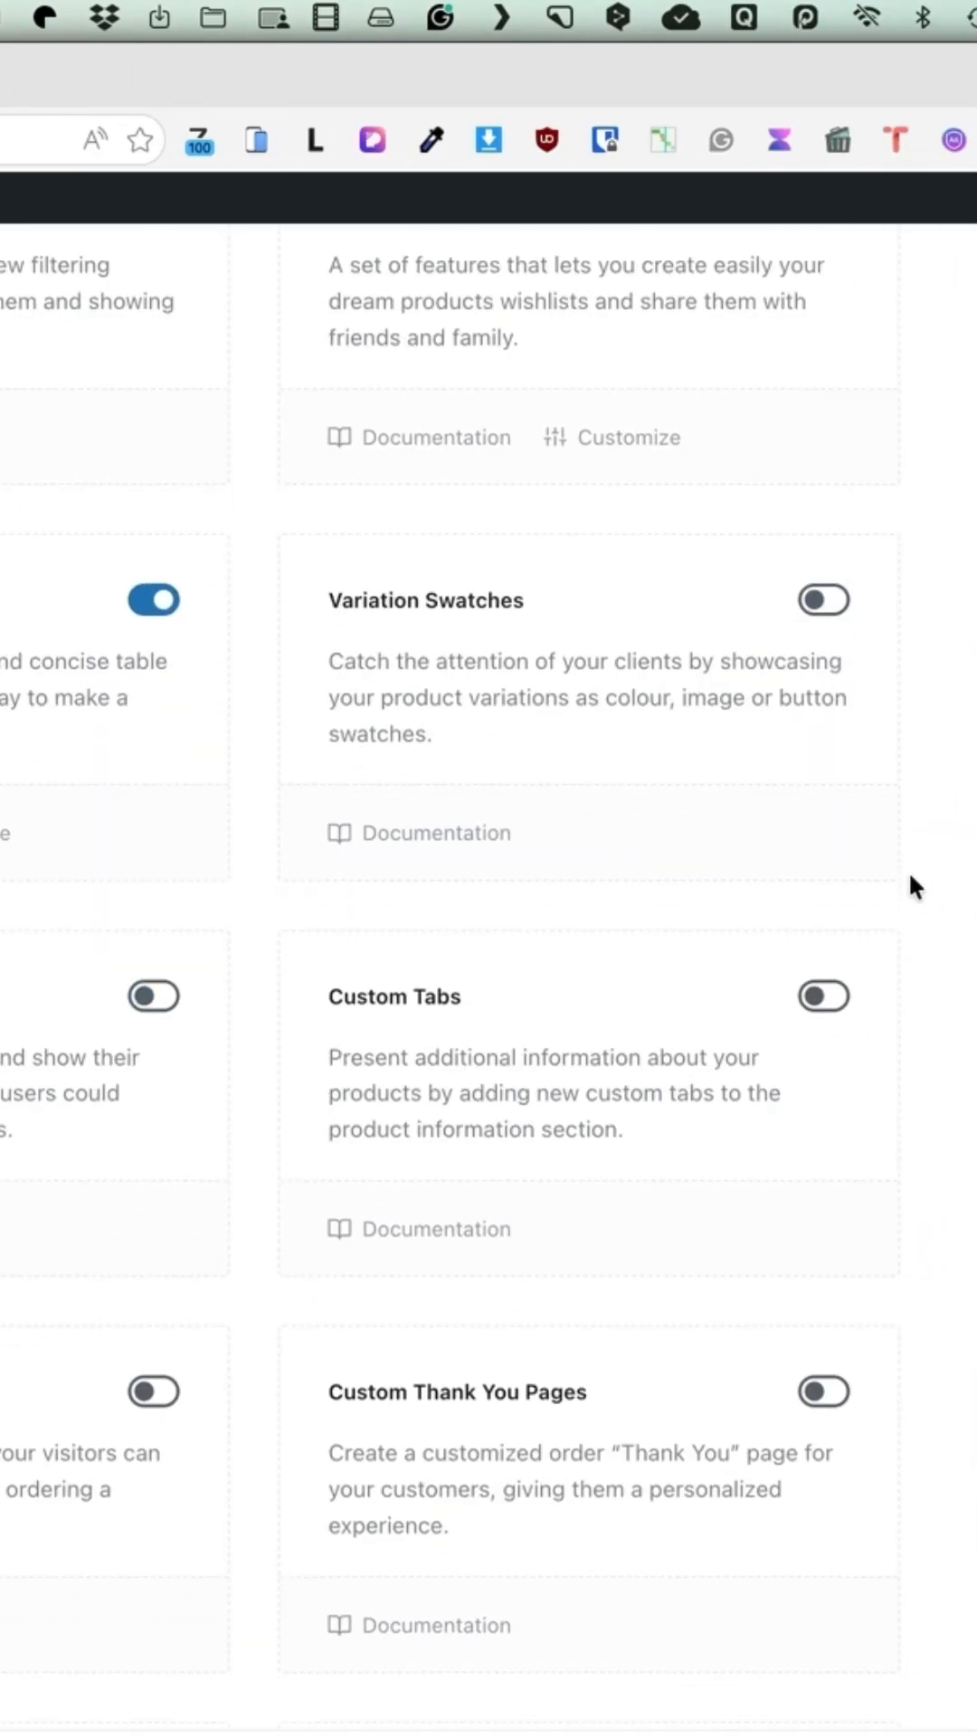
scroll(down, 3)
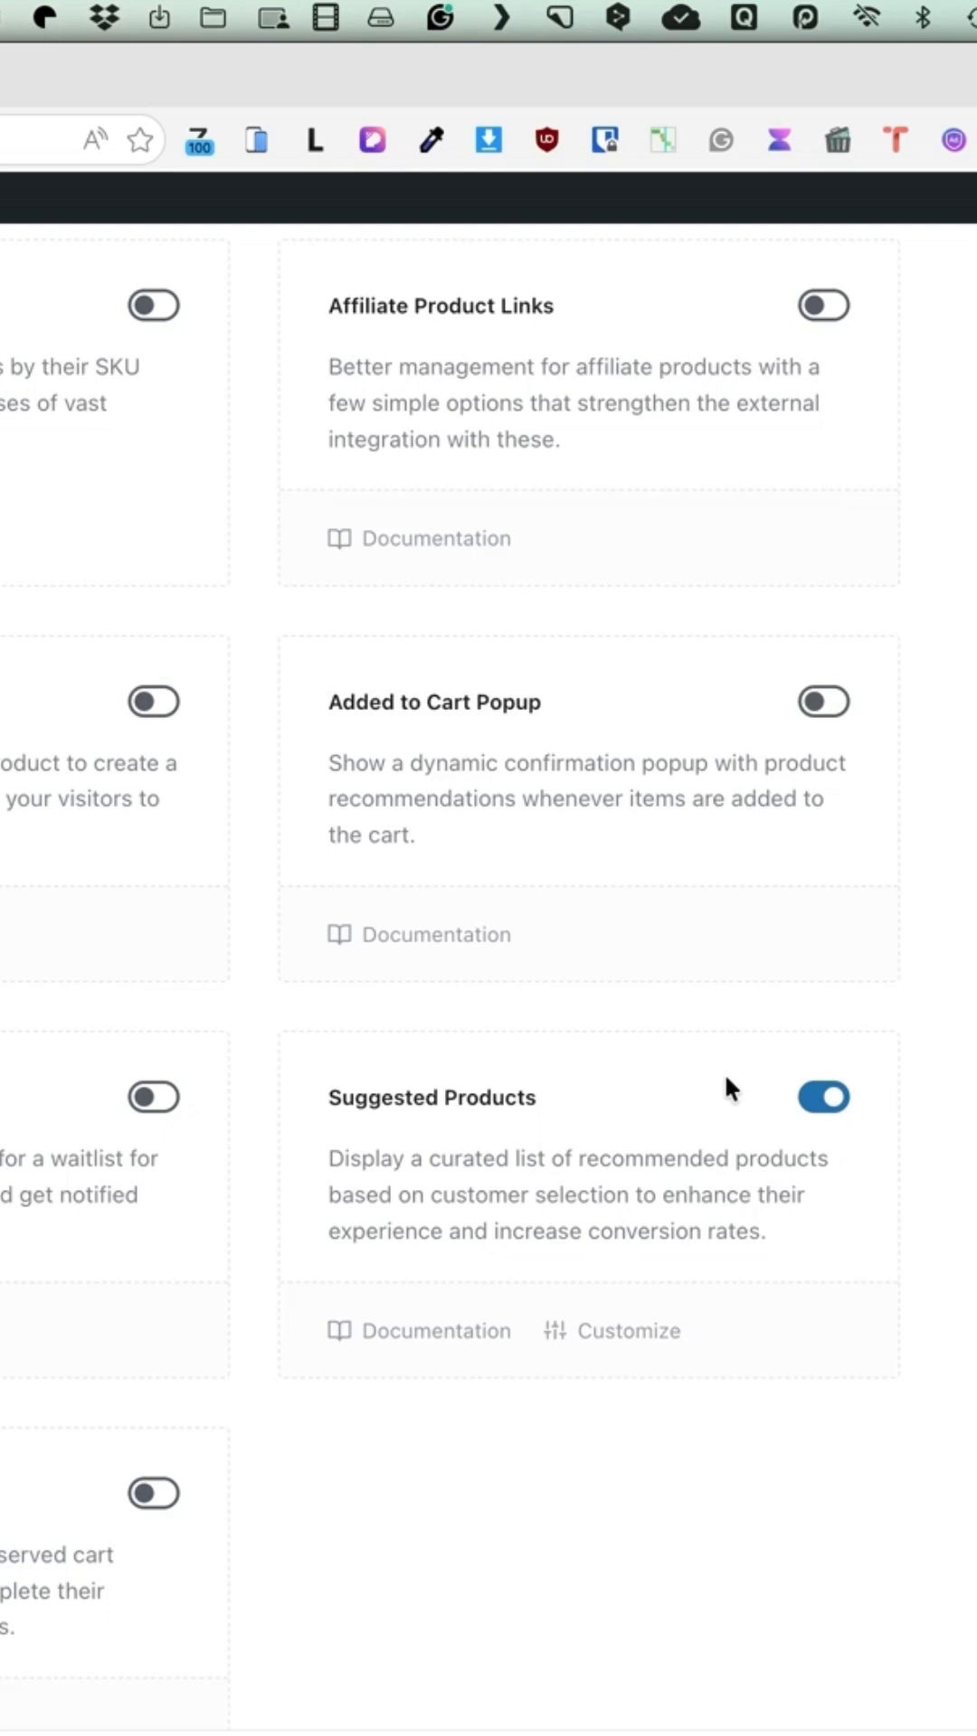
scroll(down, 3)
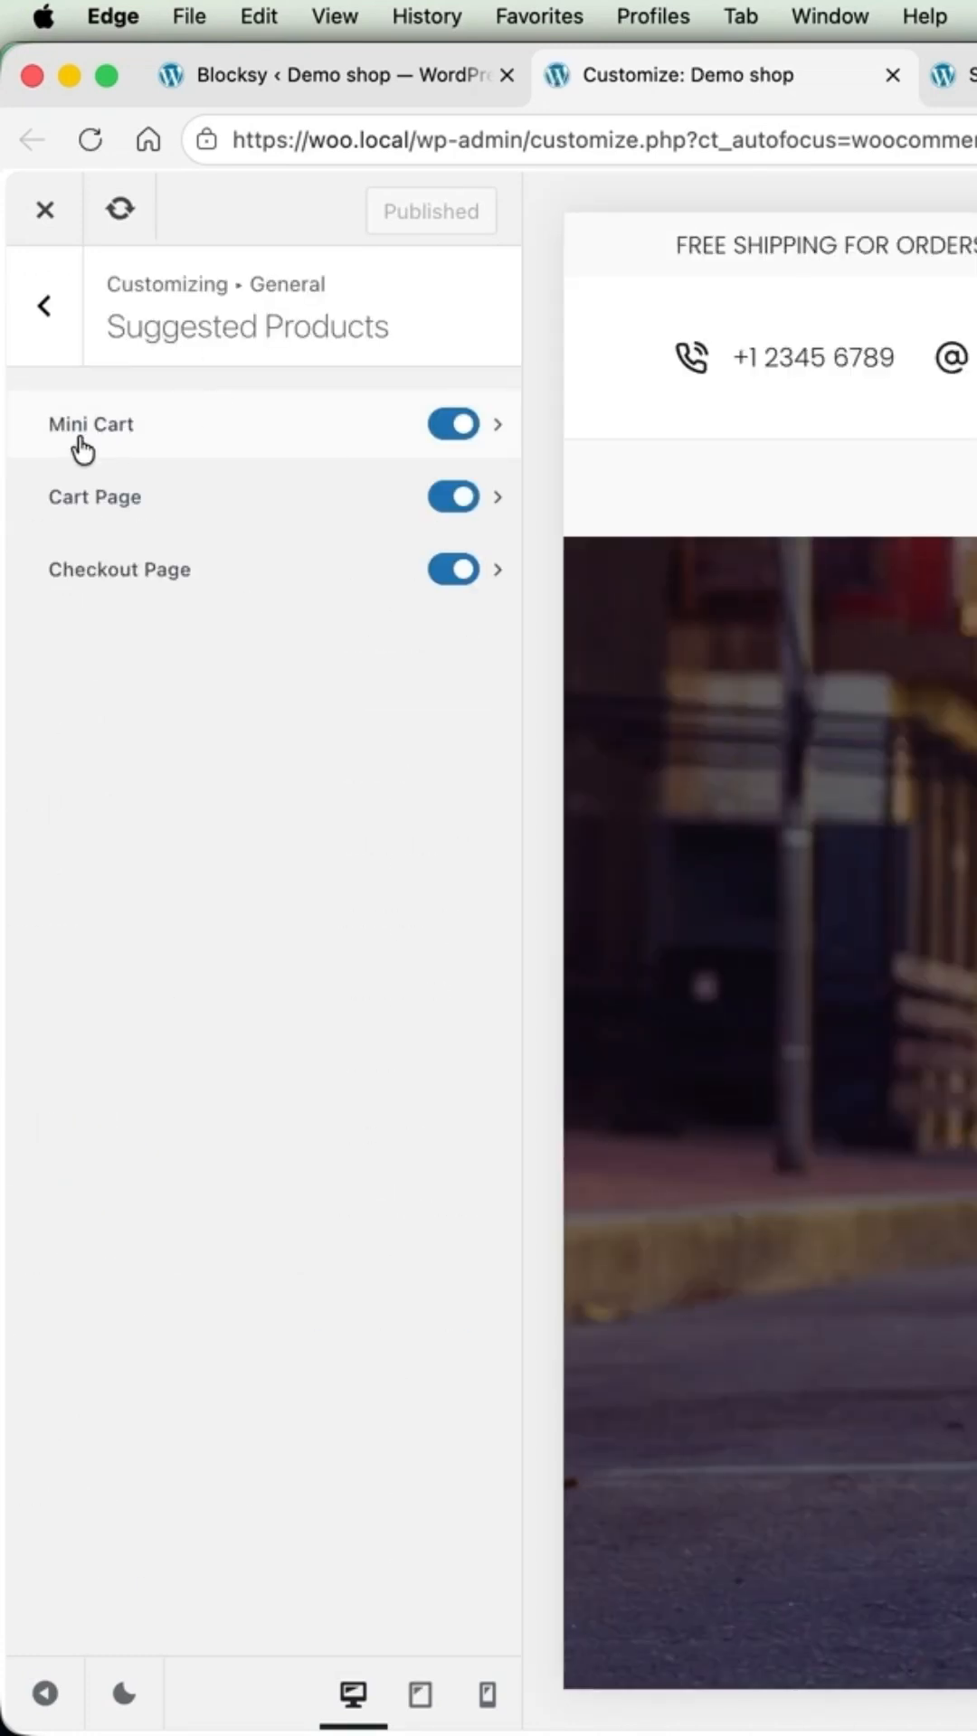
mouse_move(334, 438)
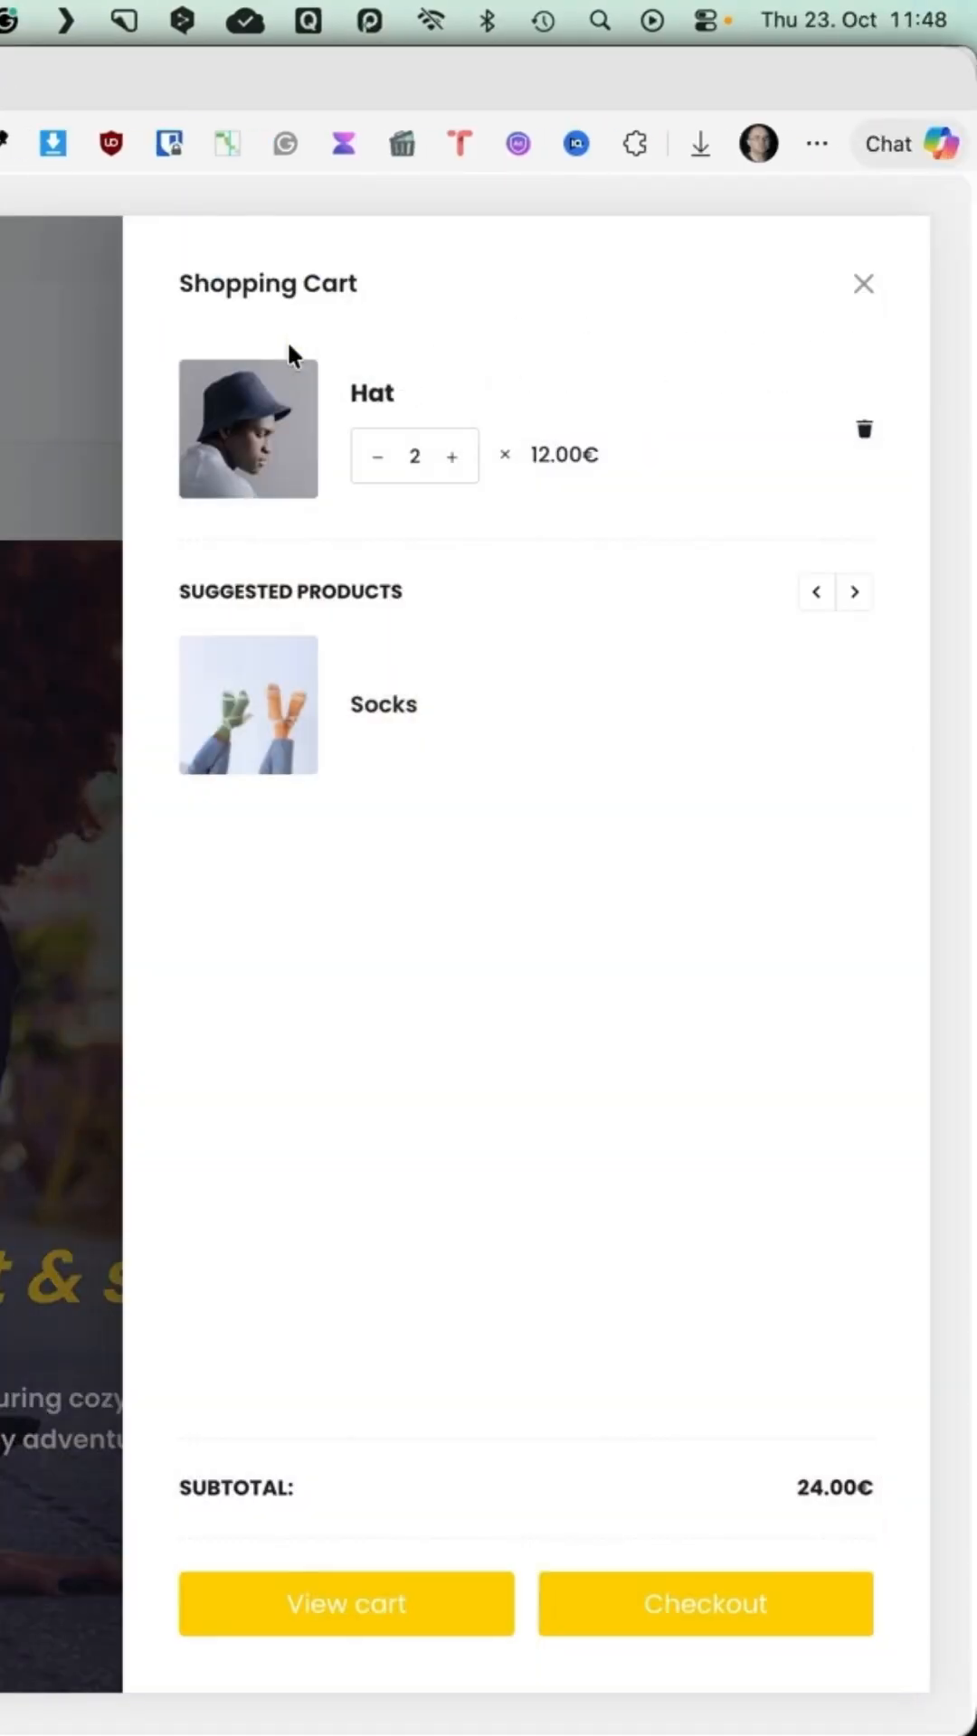
Show the Mini Cart suggestion settings with Inline layout and Related Products source
click(852, 591)
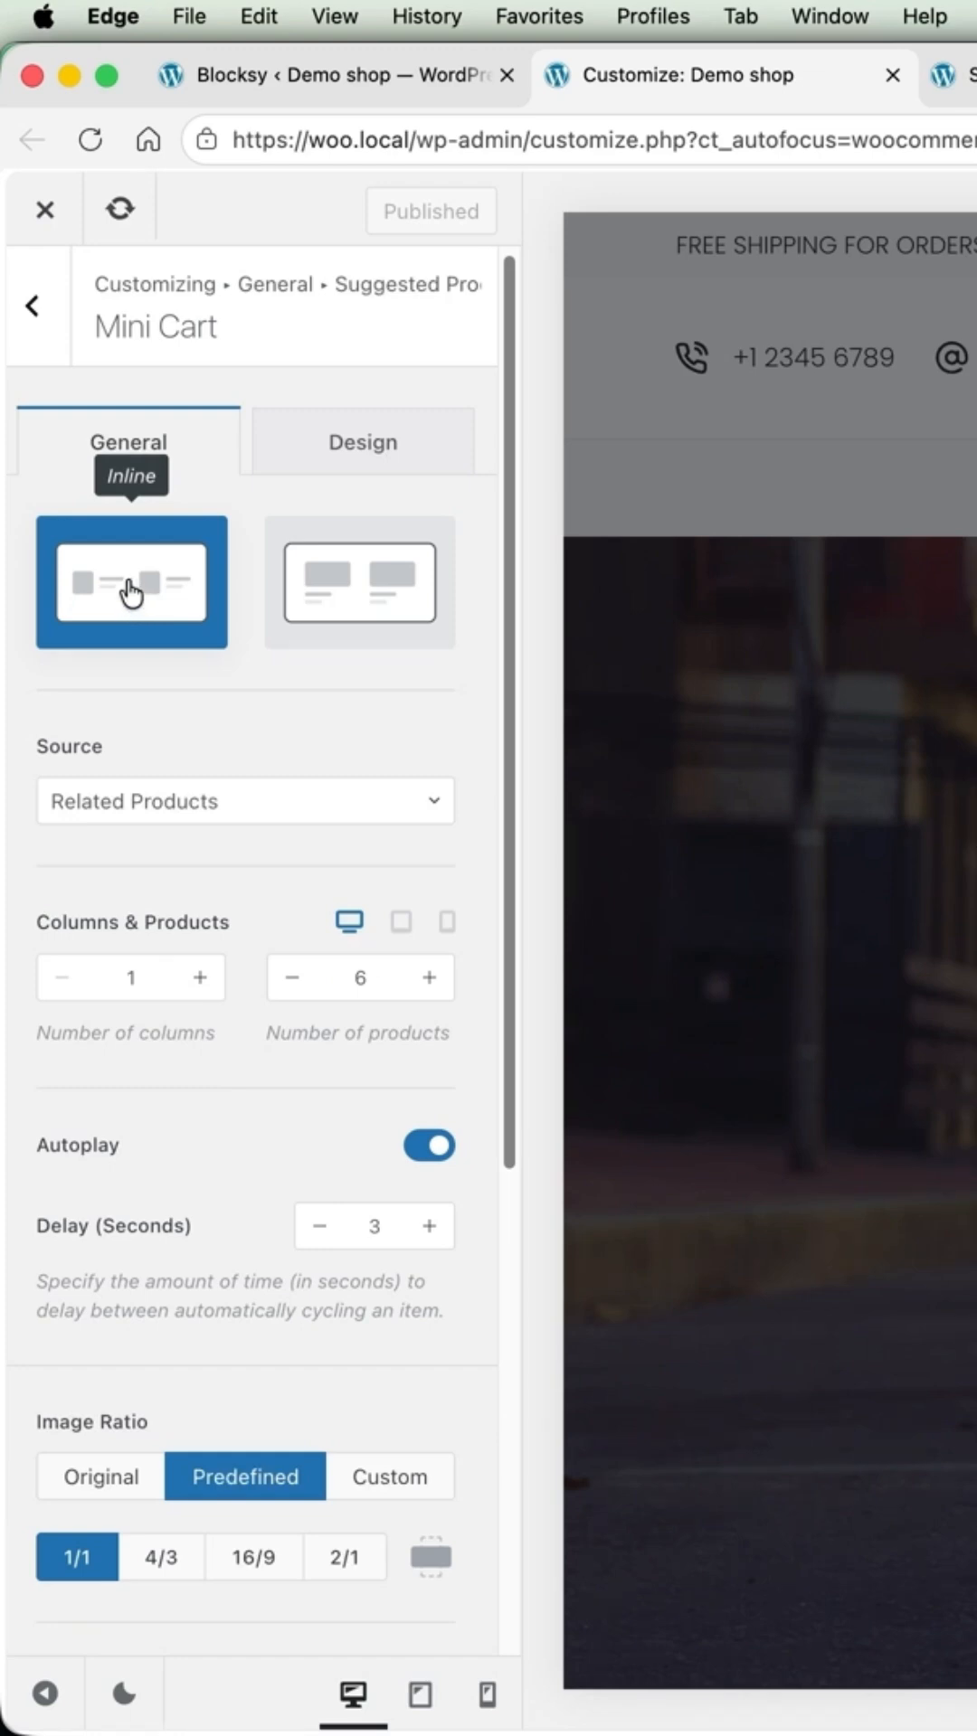
Keep Inline layout after trying Block, set columns to 2 and turn Autoplay off
click(359, 580)
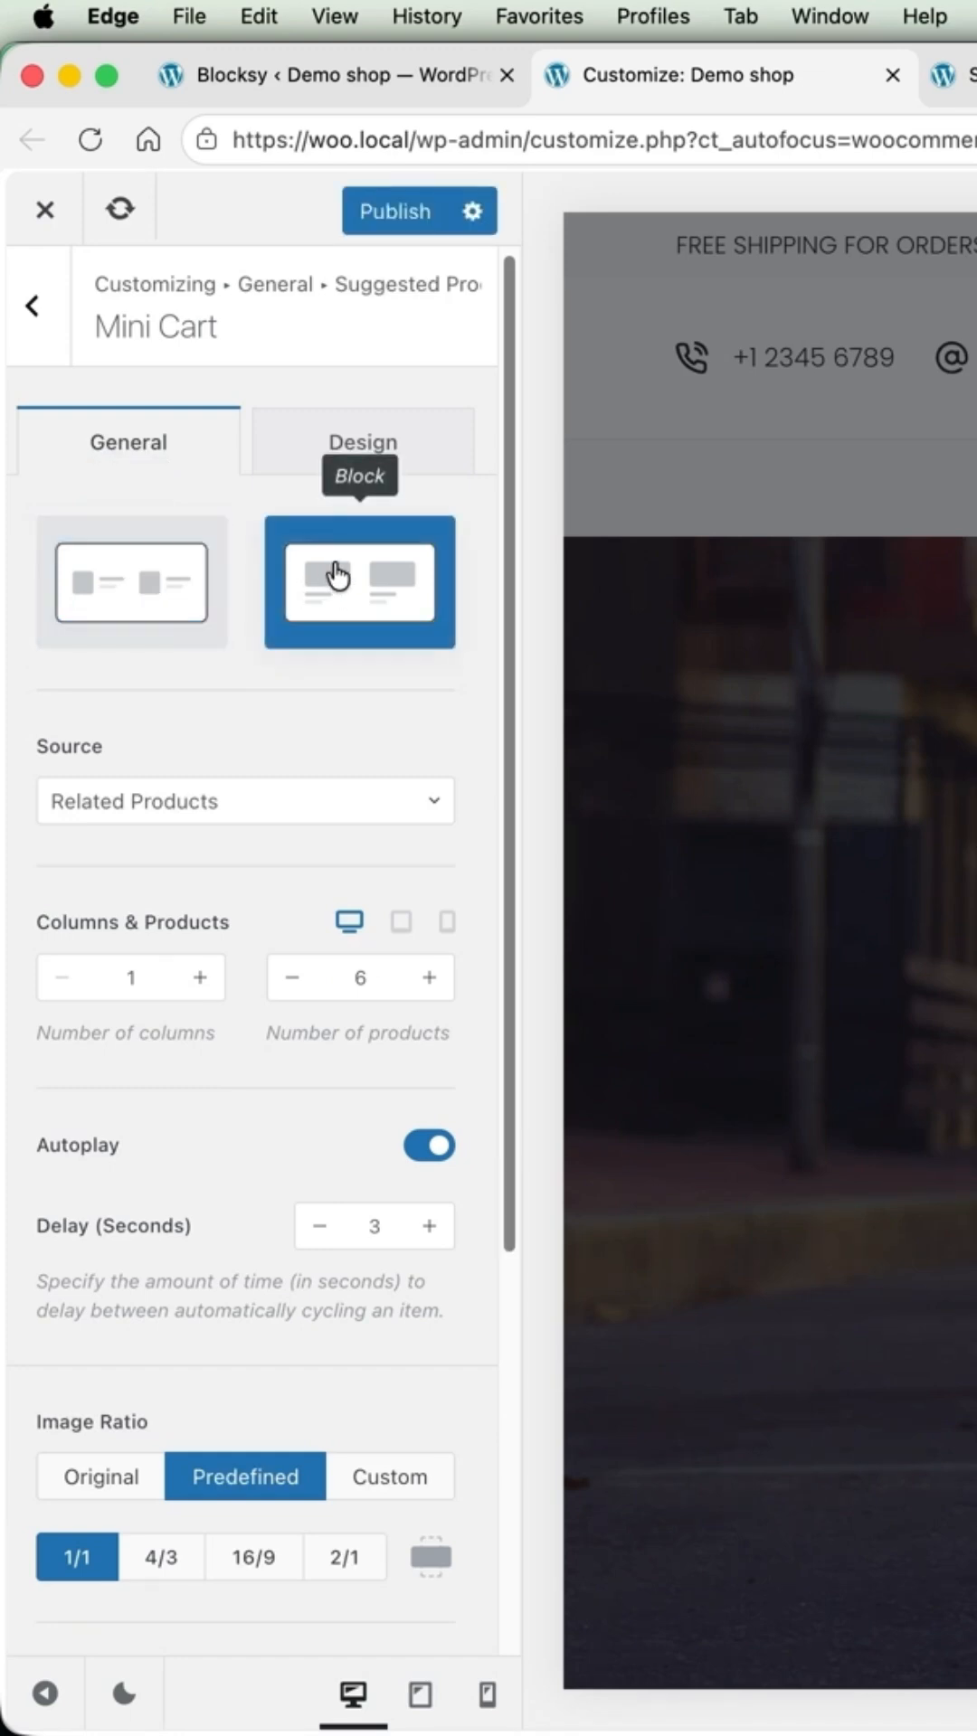
click(130, 580)
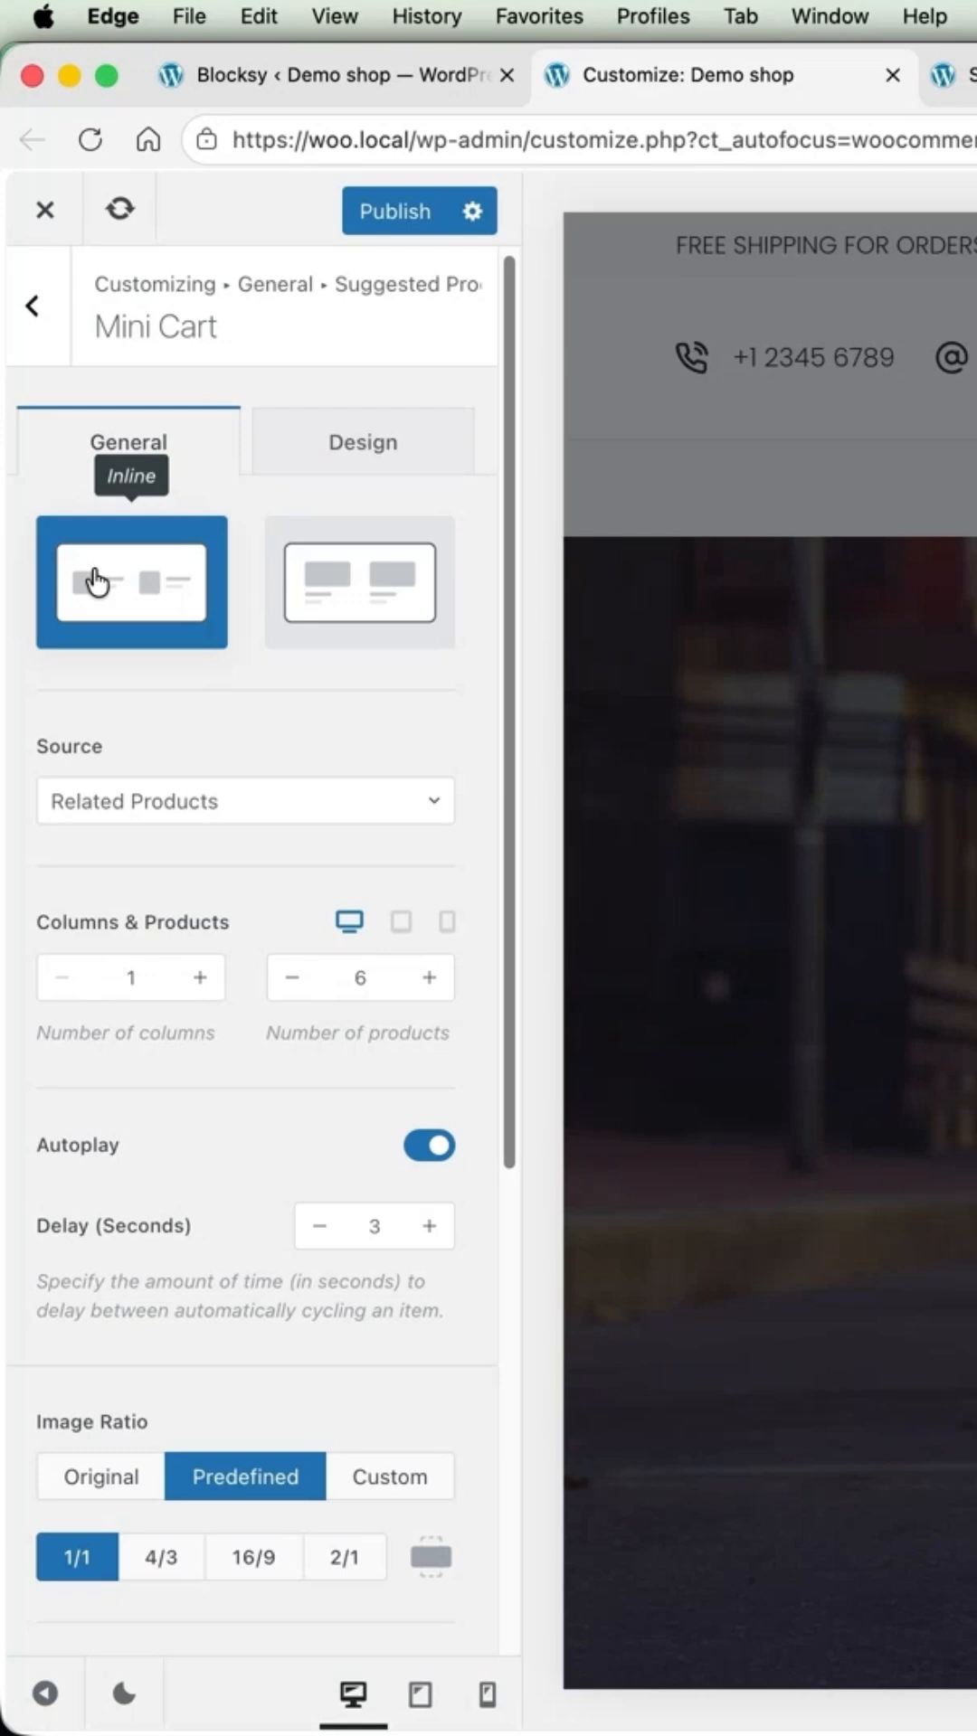
click(202, 977)
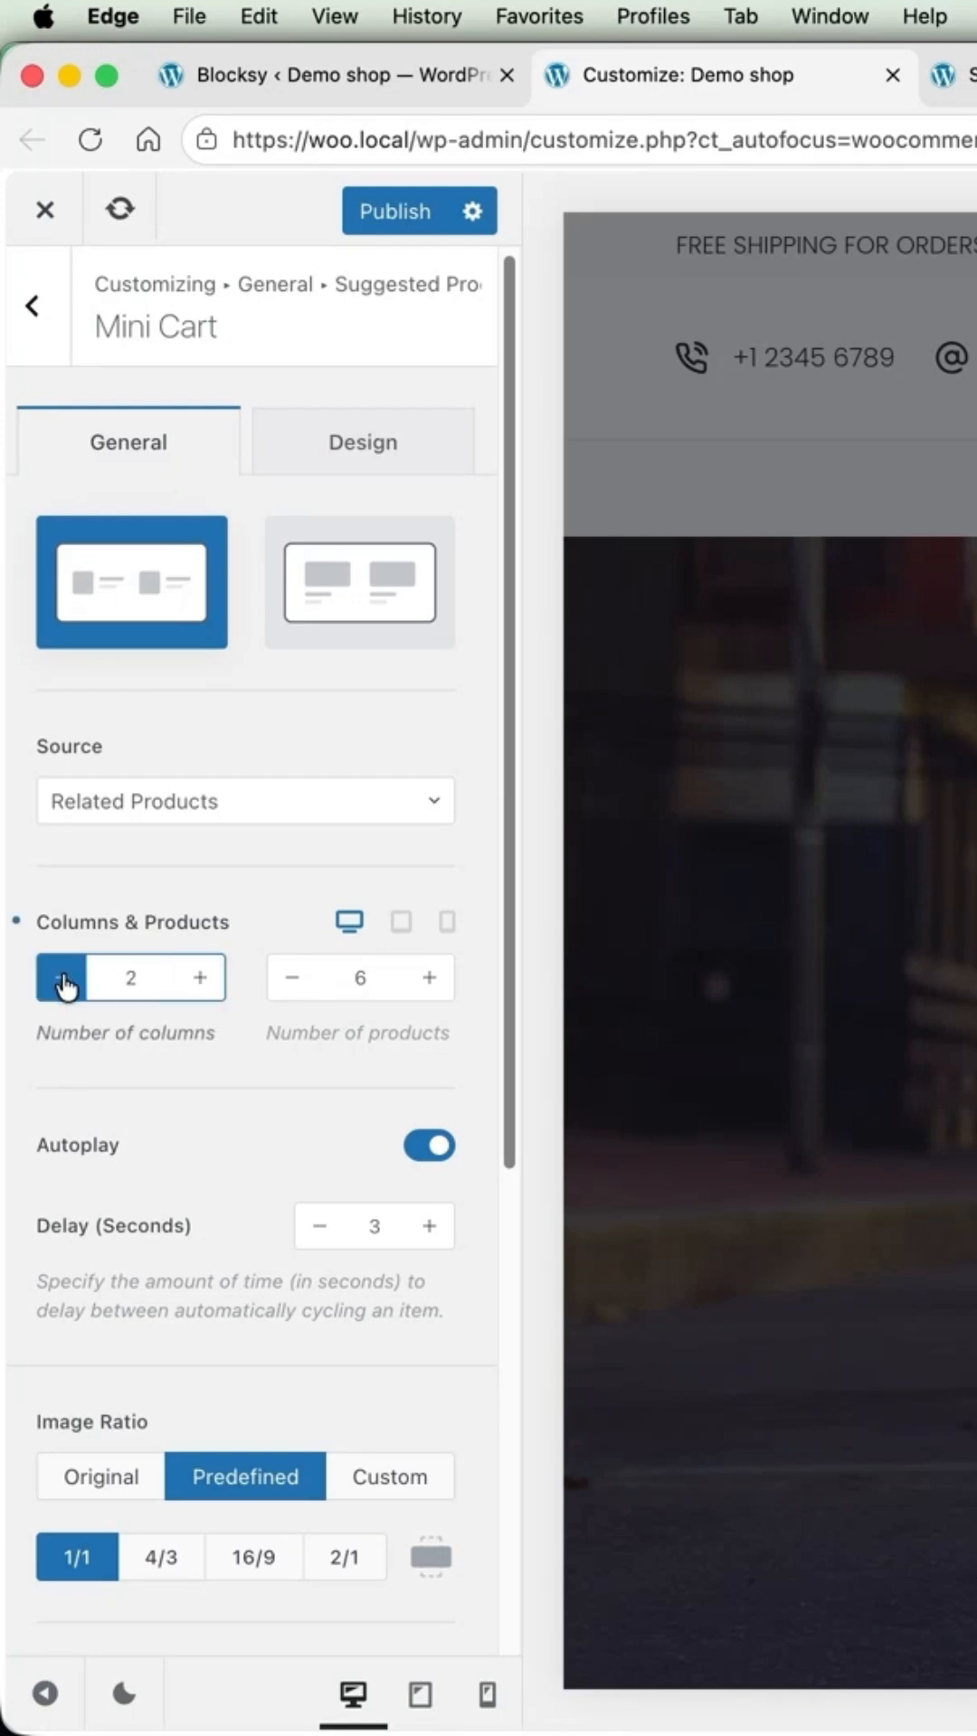
click(429, 1147)
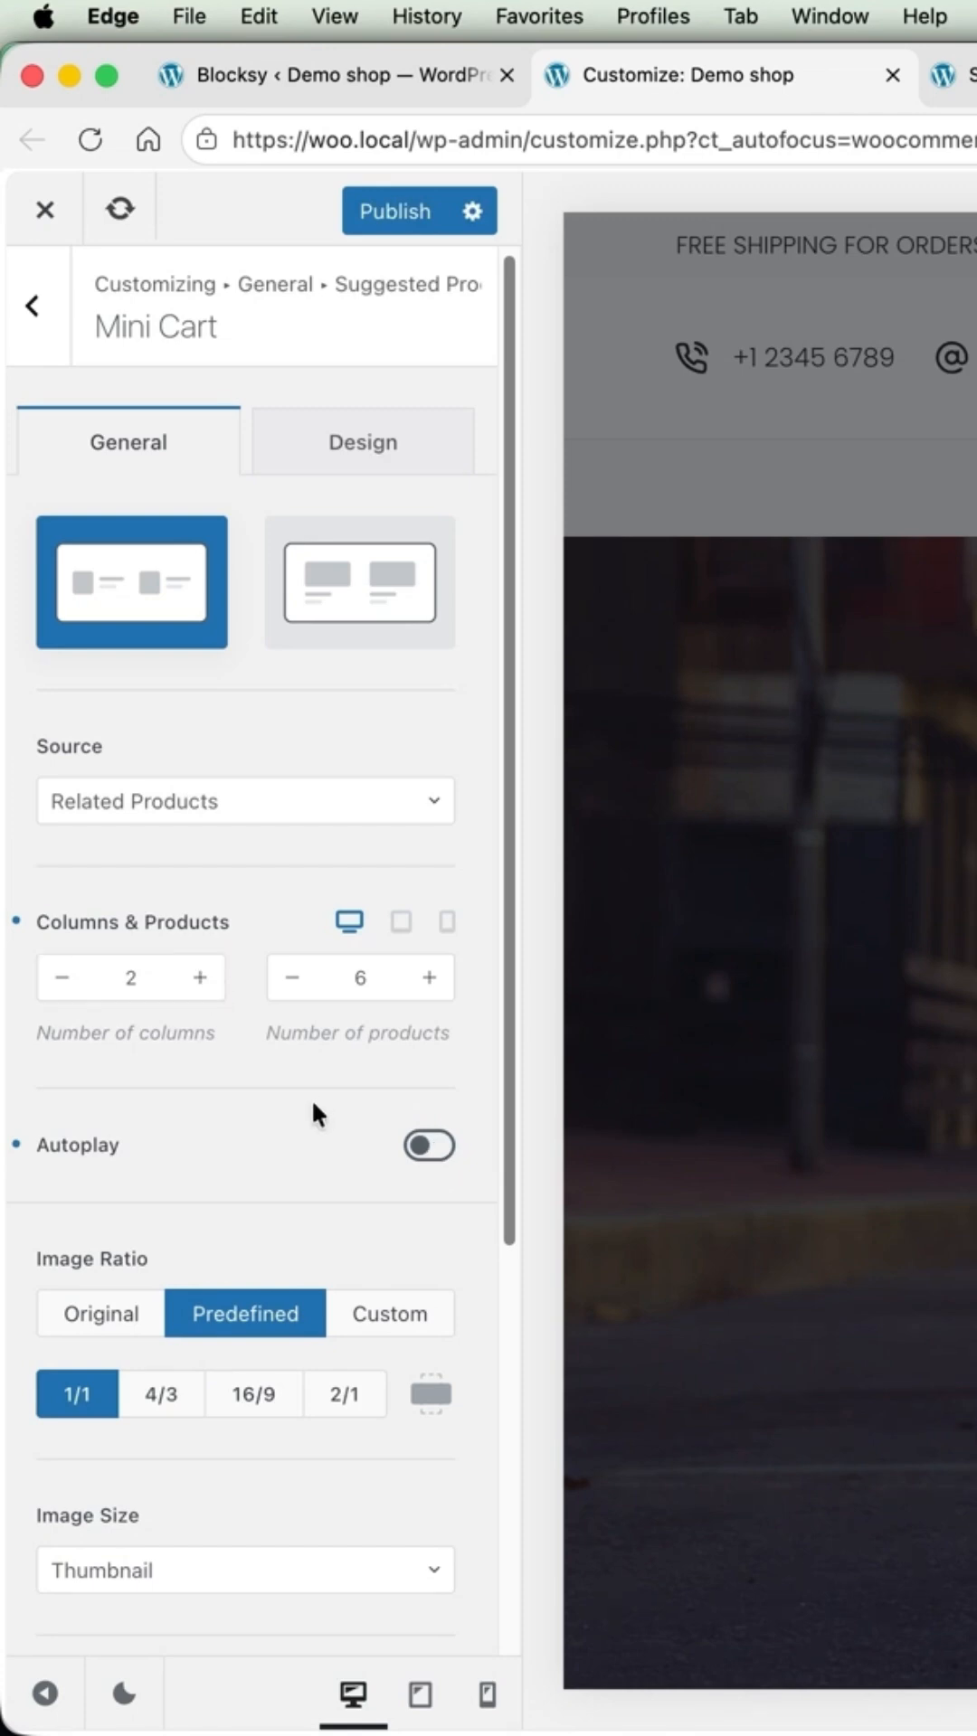
Set the suggestions Image Size to WooCommerce Thumbnail
scroll(down, 3)
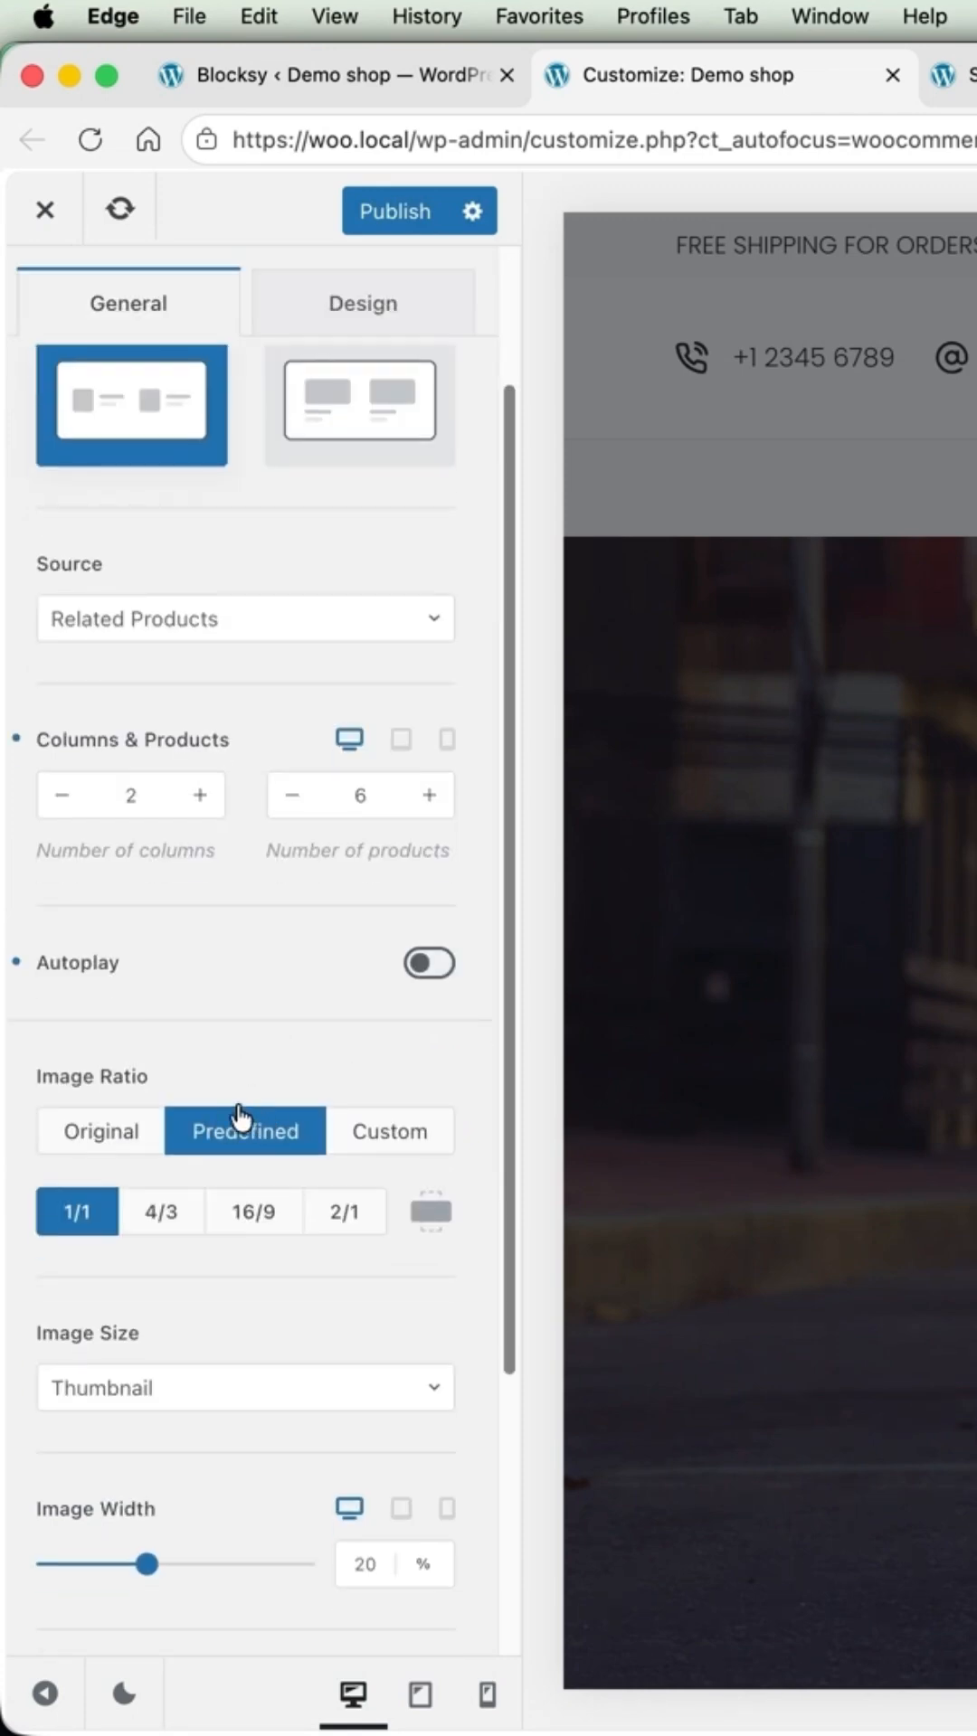
scroll(down, 3)
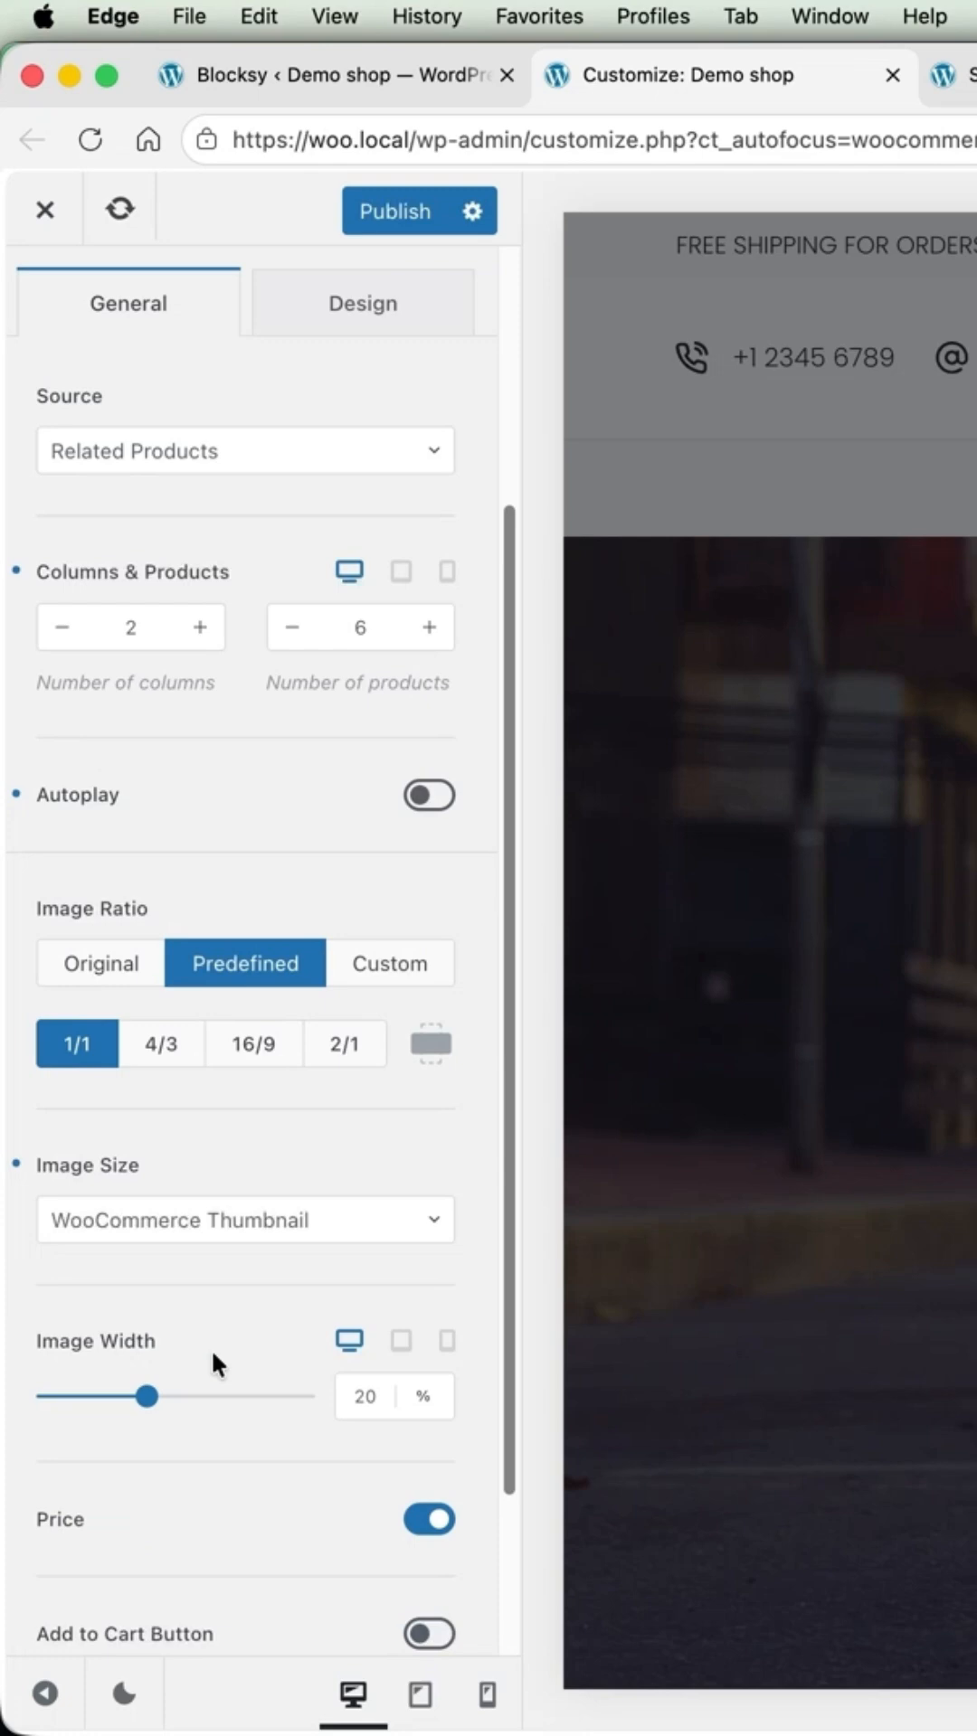
click(363, 1395)
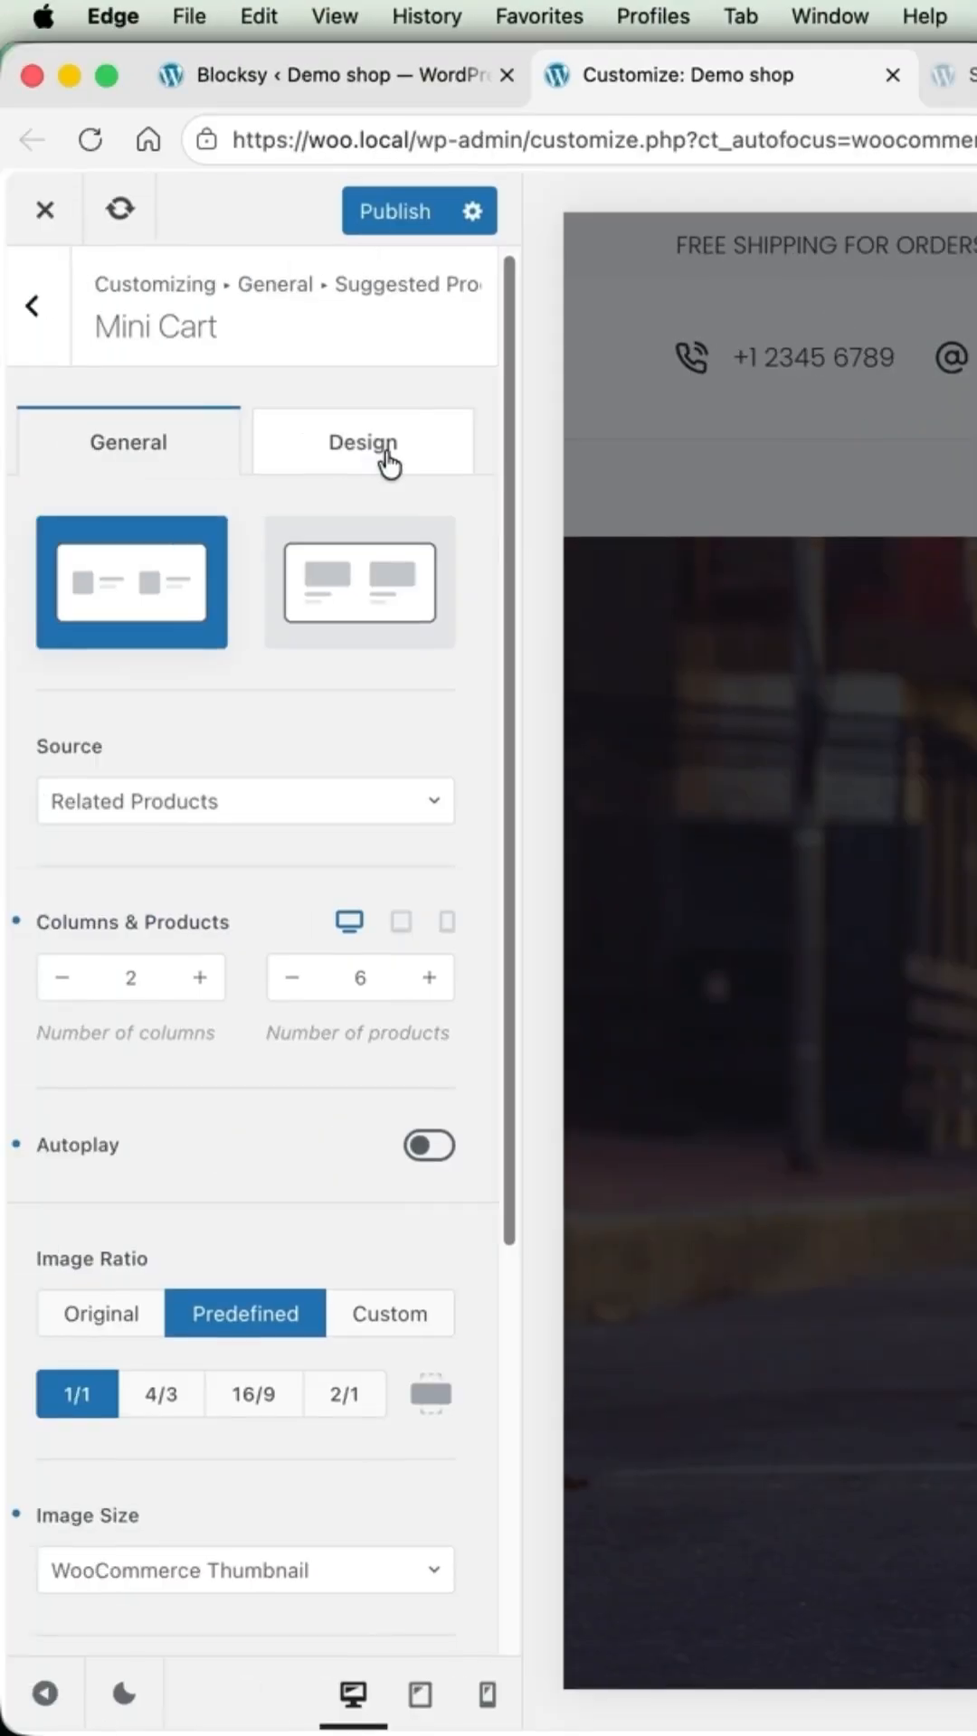
Leave the mini cart Design options and show the Checkout Page suggestion settings
click(382, 442)
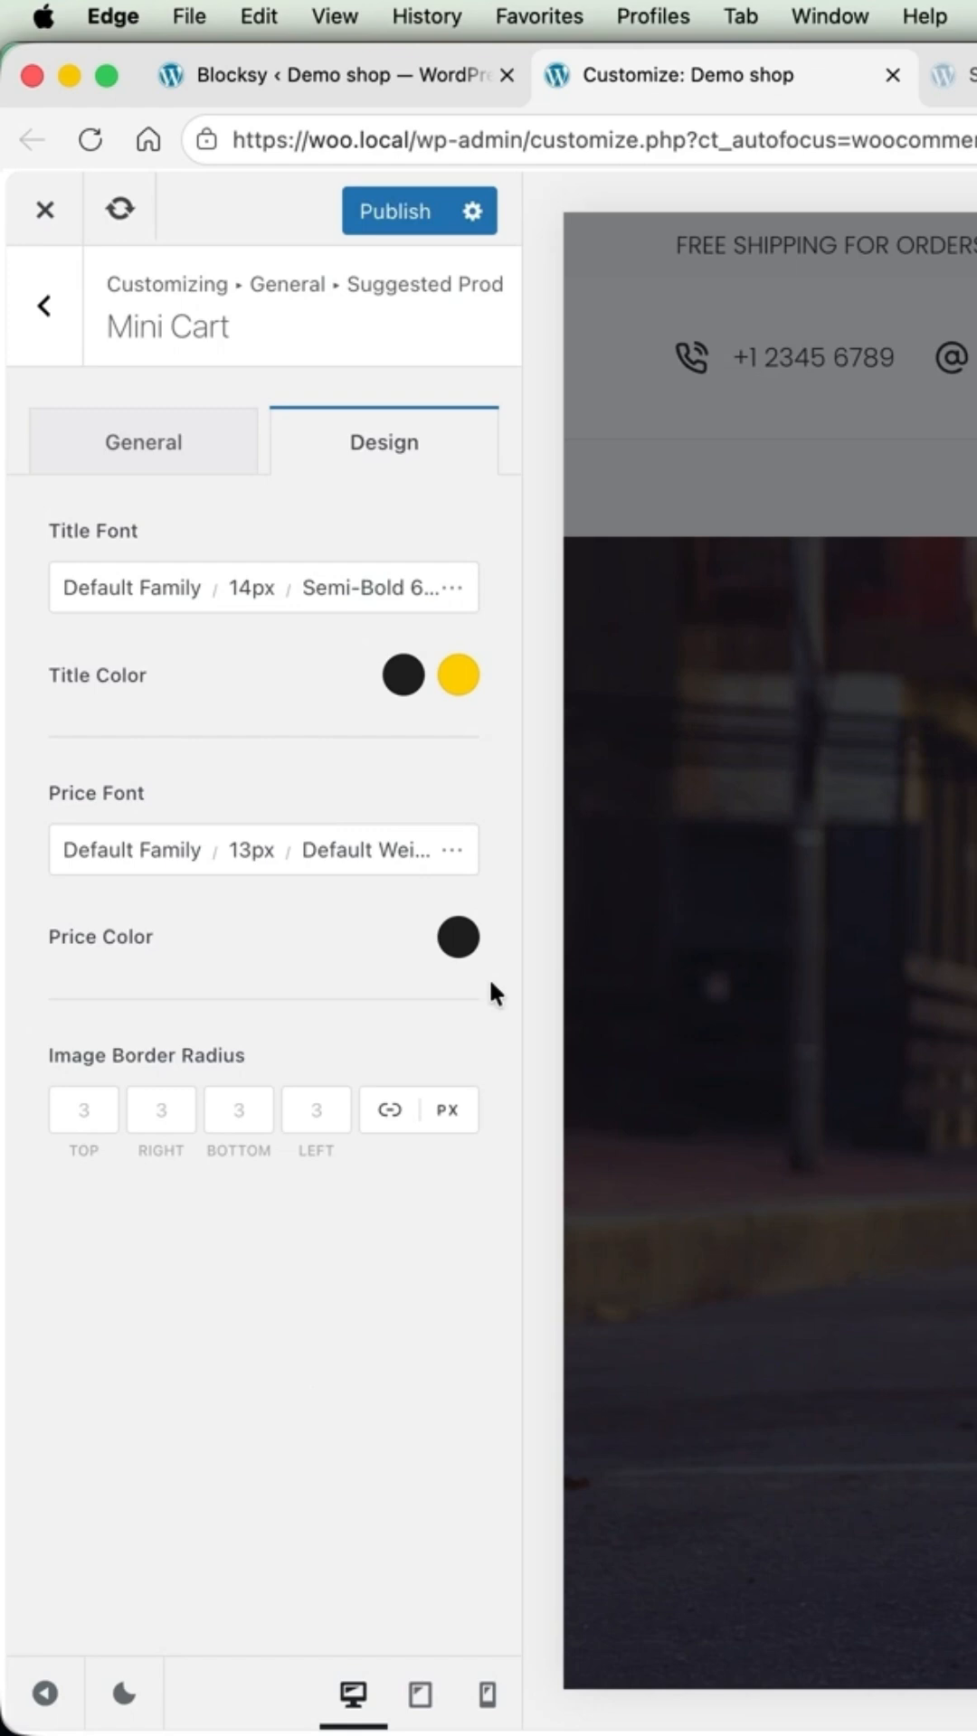
click(43, 306)
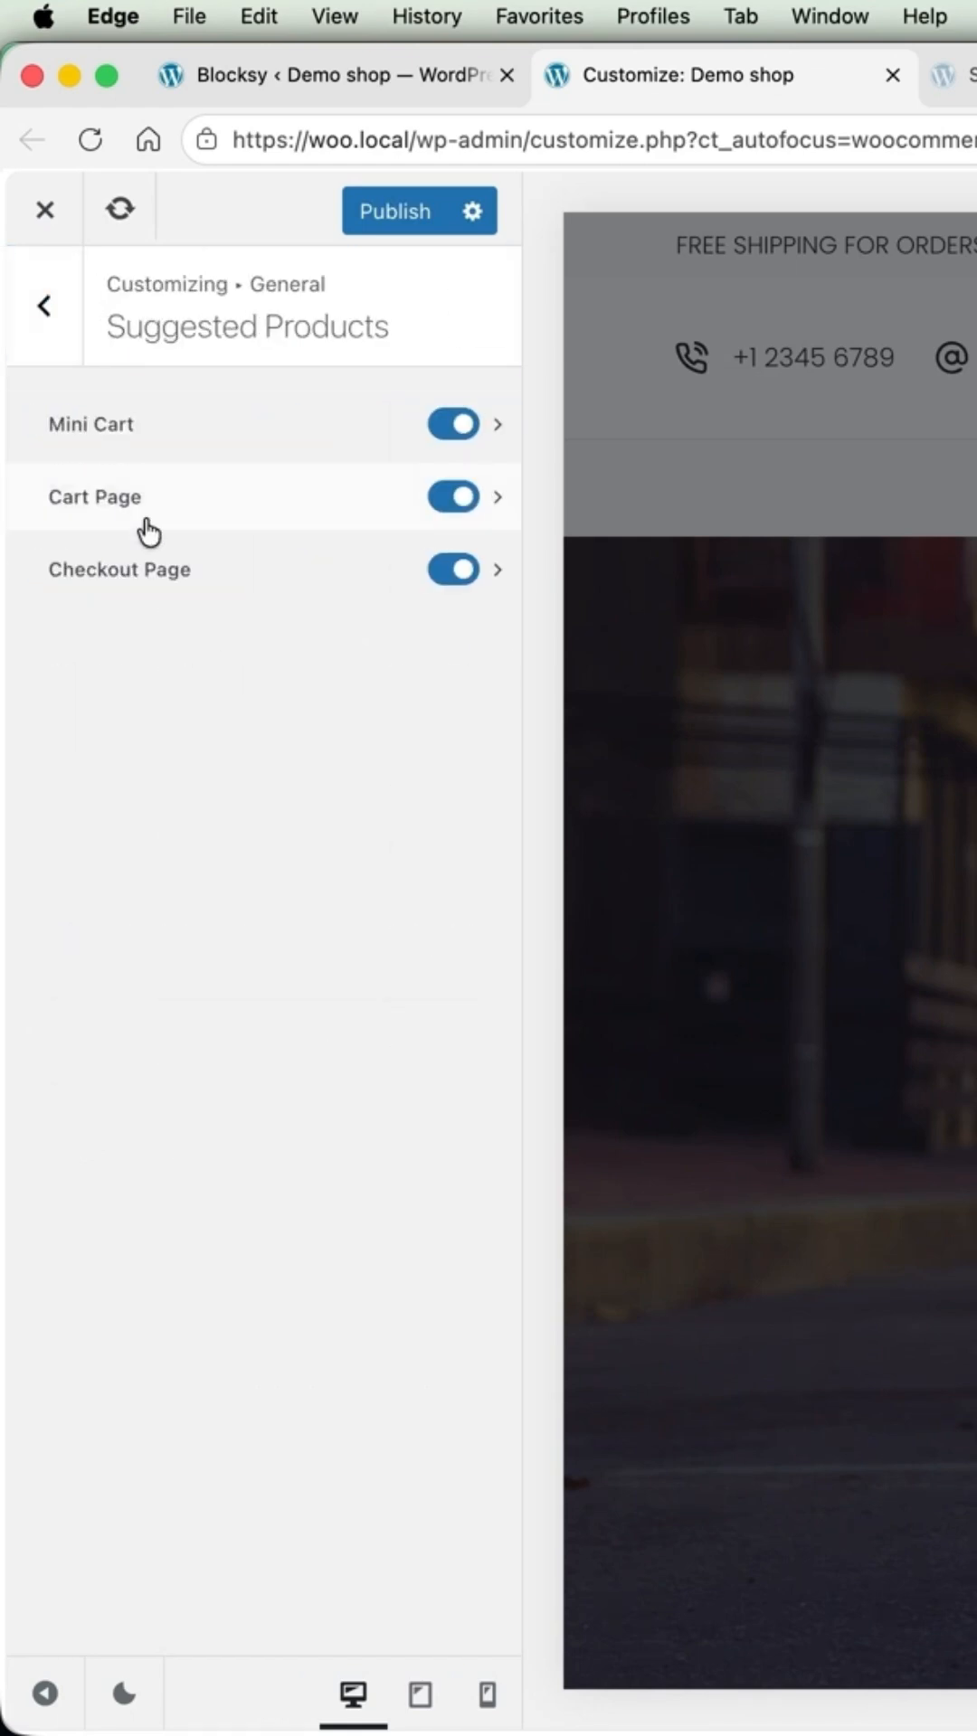
mouse_move(132, 452)
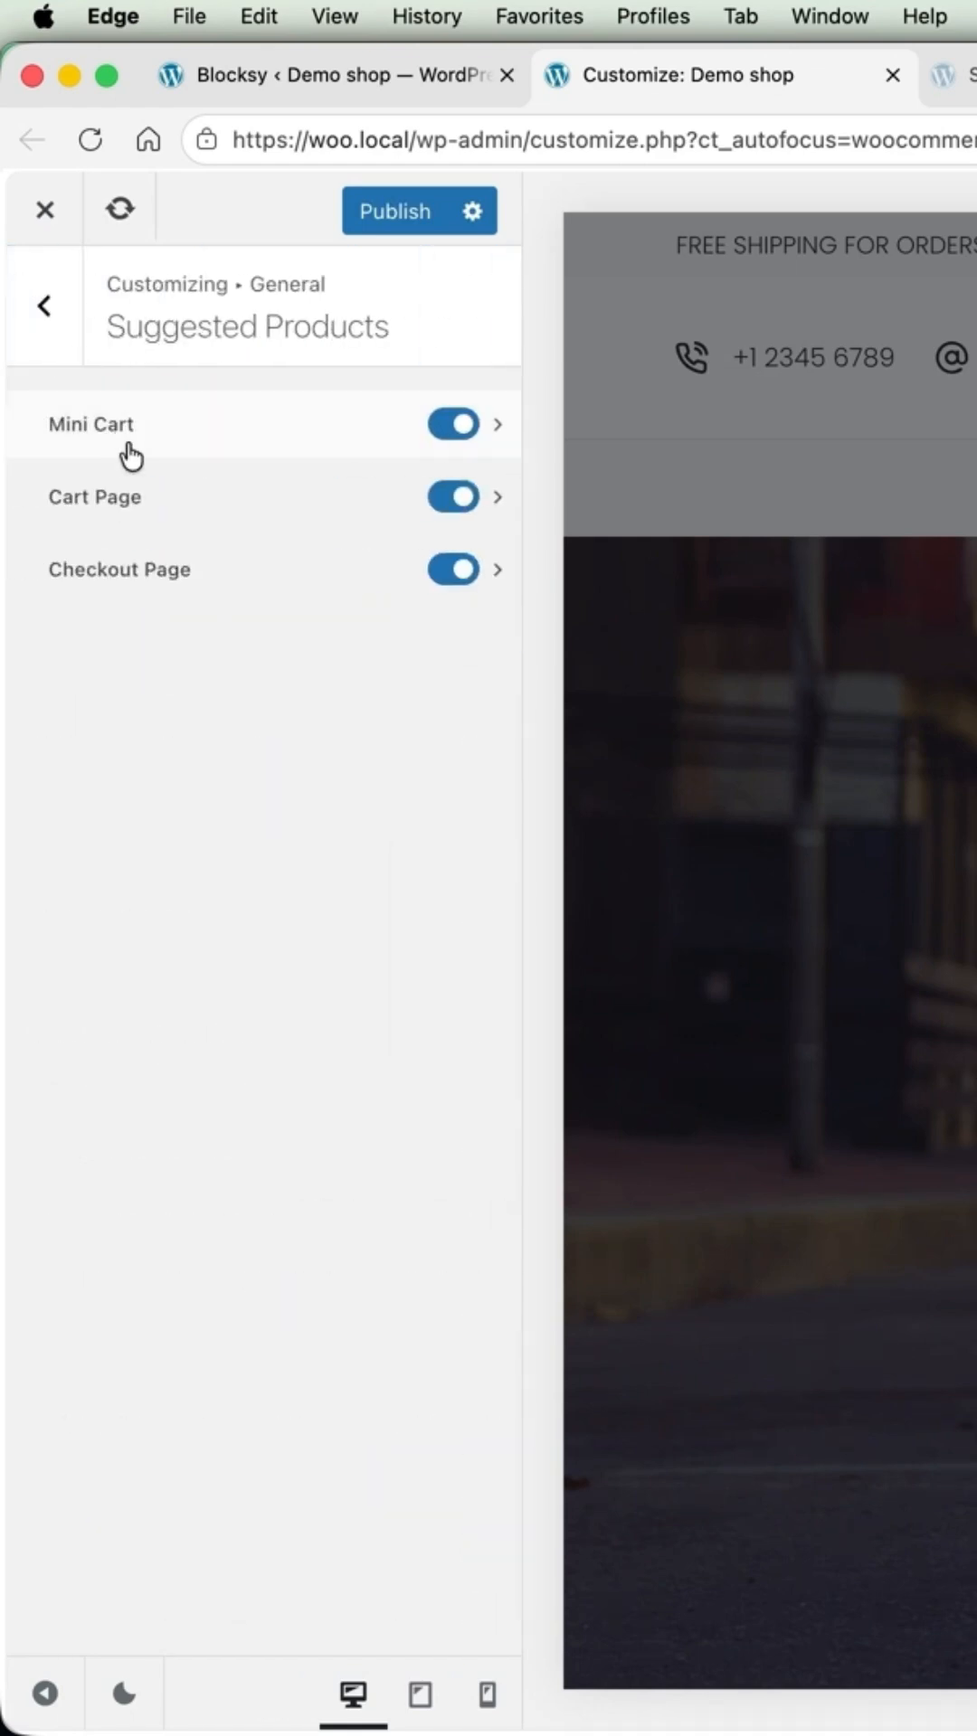
click(499, 570)
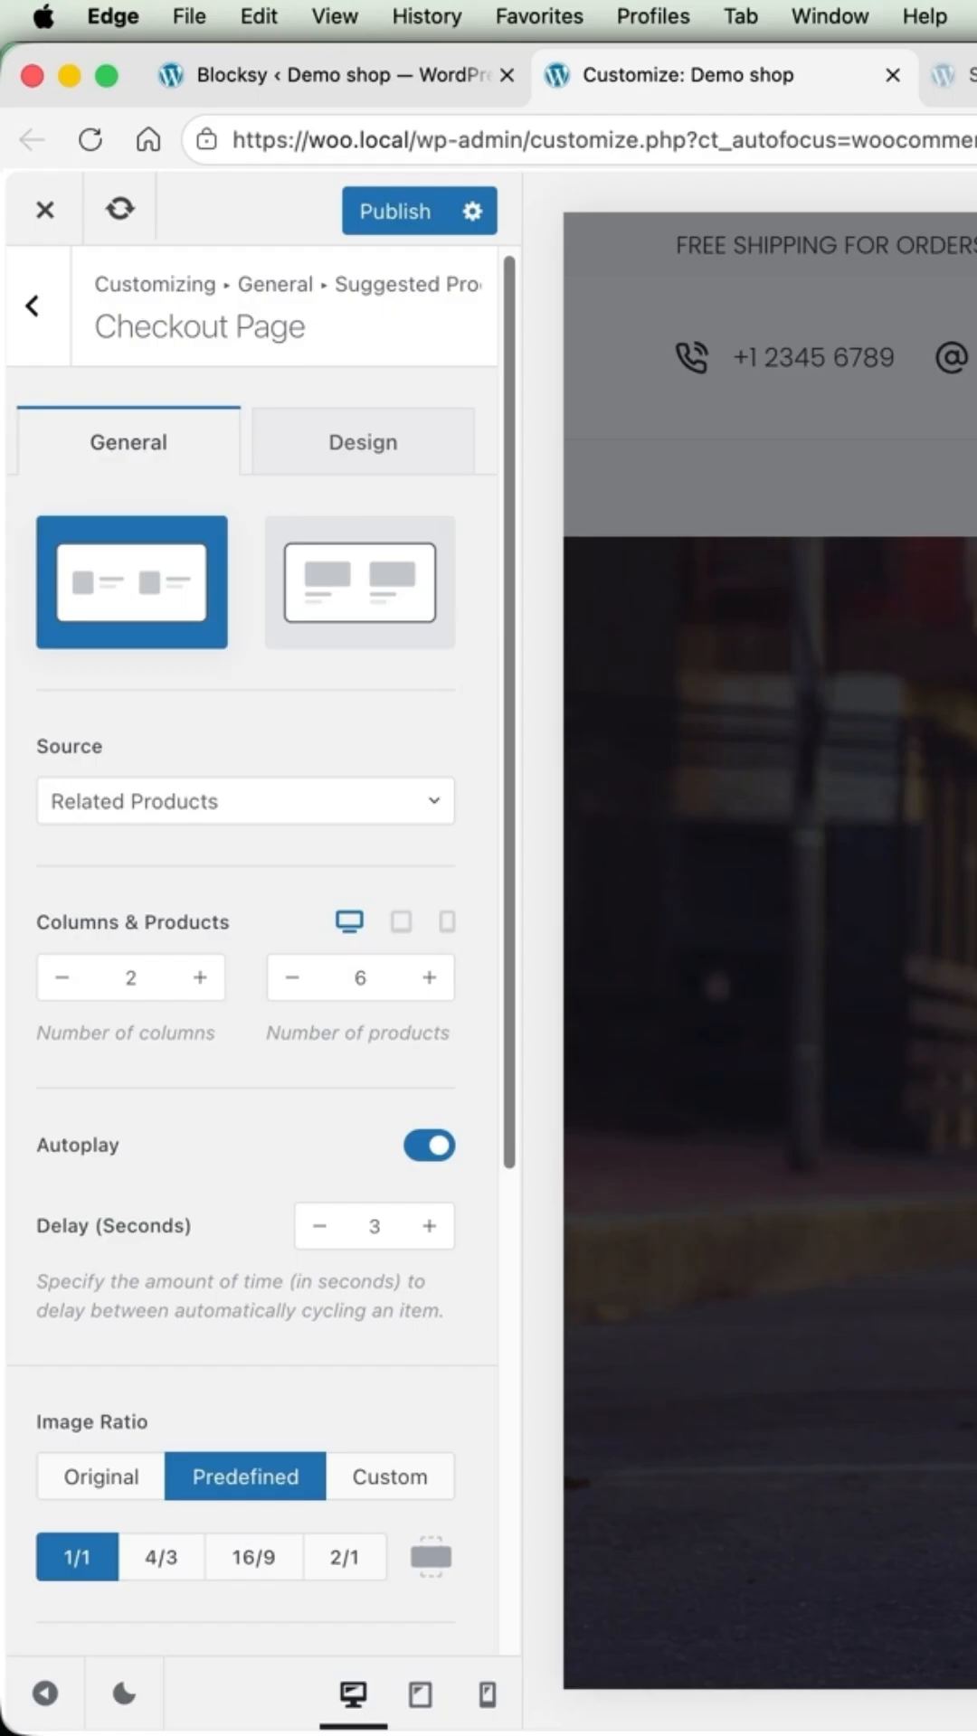